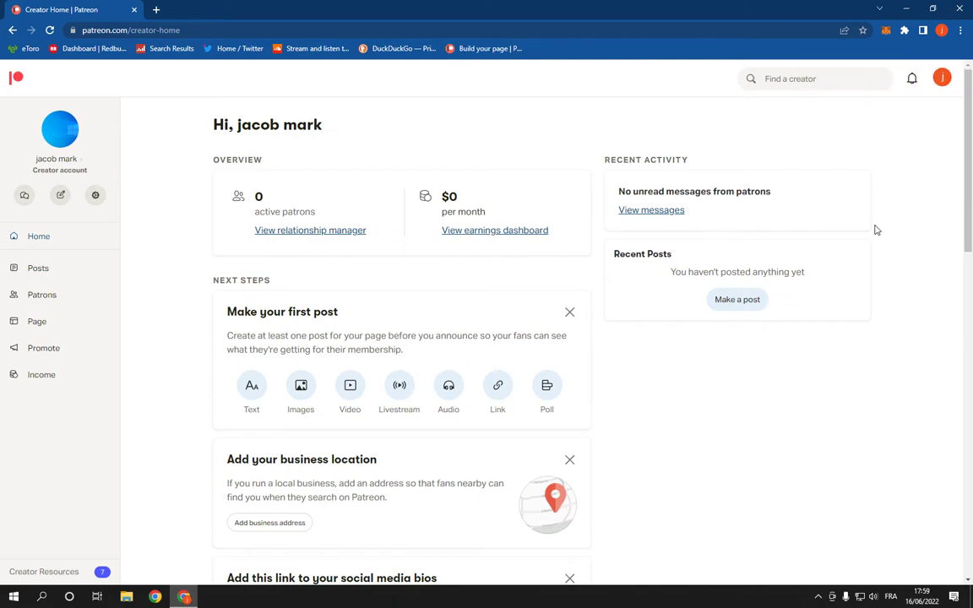
mouse_move(514, 168)
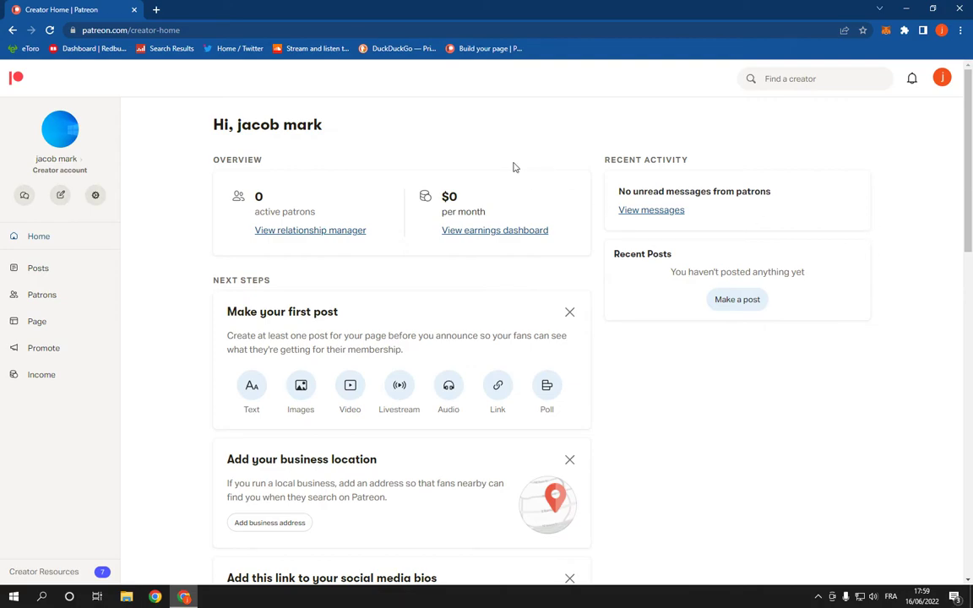
Step: Open your own creator page in patron view from the sidebar profile picture
click(59, 130)
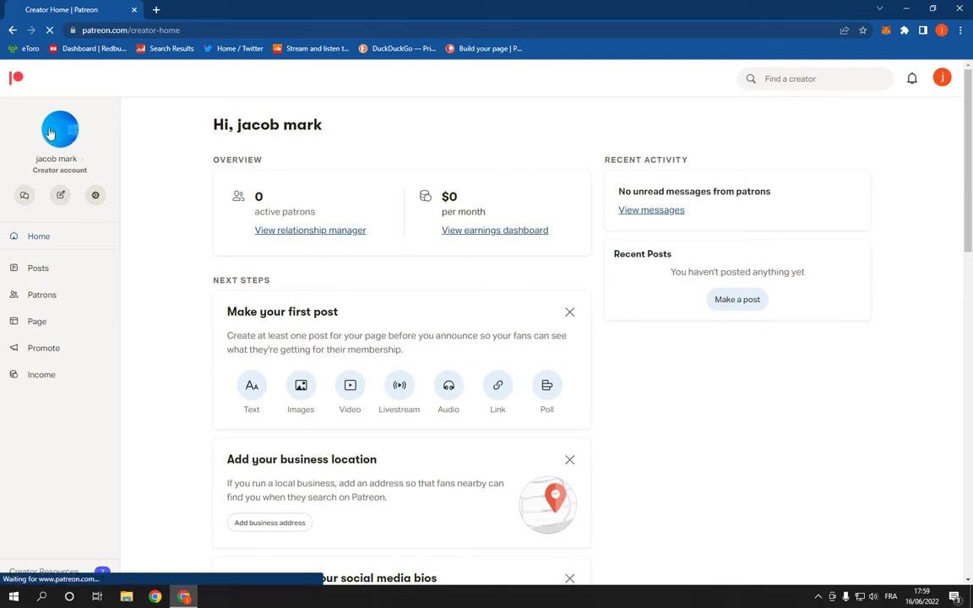
click(59, 129)
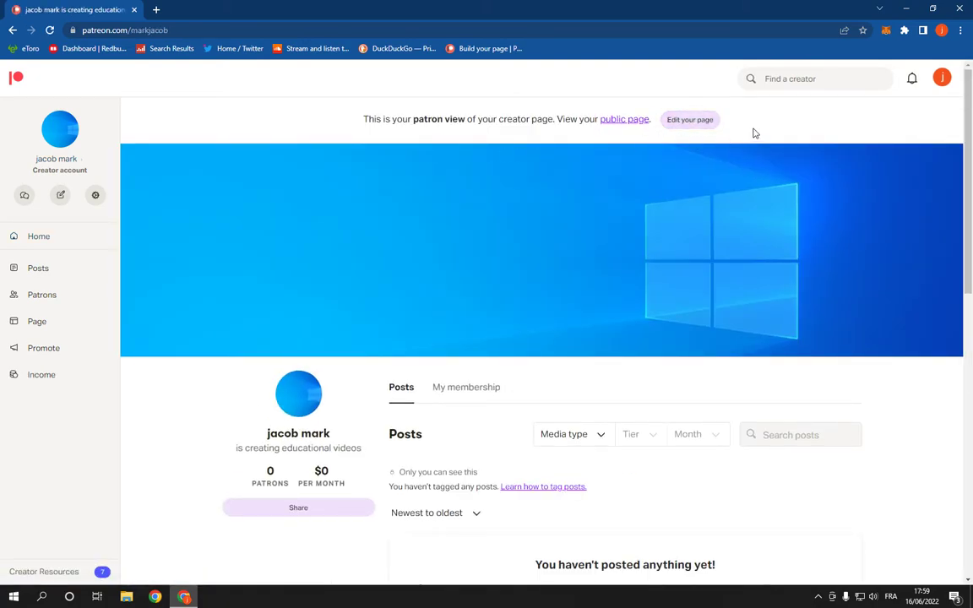
Step: Open the page editor with 'Edit your page' and expand the Advanced sections menu
click(691, 119)
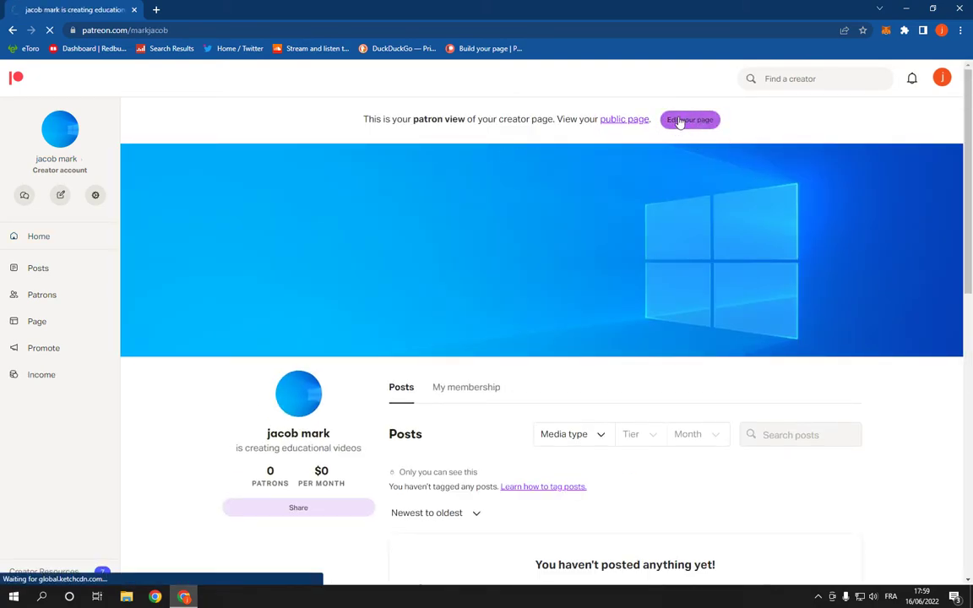
click(690, 119)
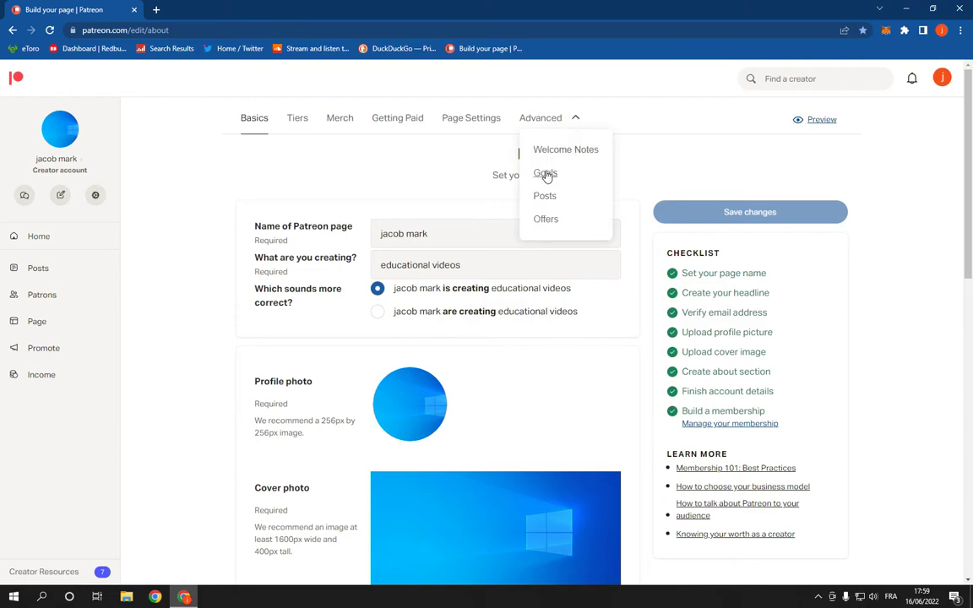
Step: Choose Goals from the Advanced menu to show earnings-based goal settings
click(545, 173)
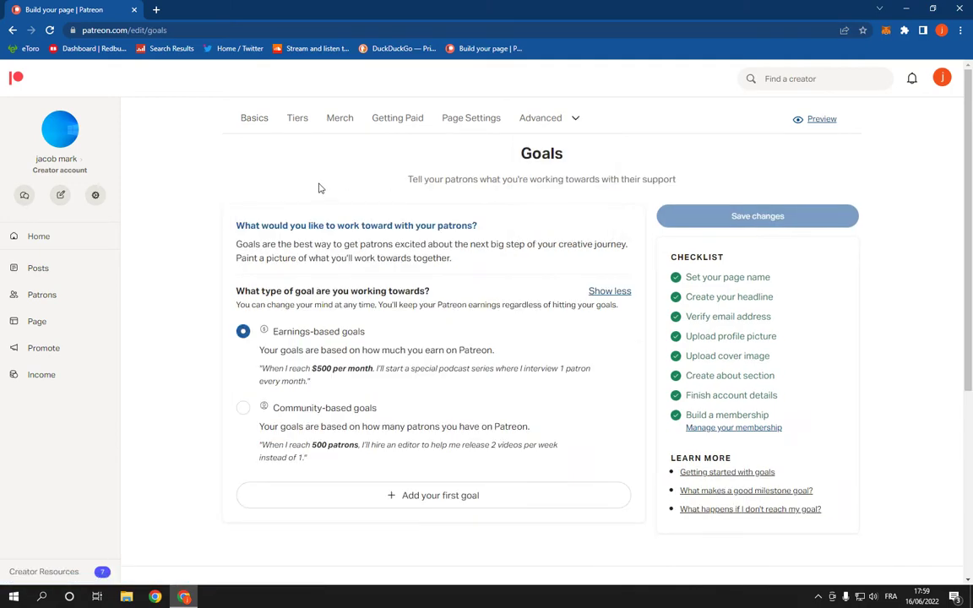
mouse_move(337, 412)
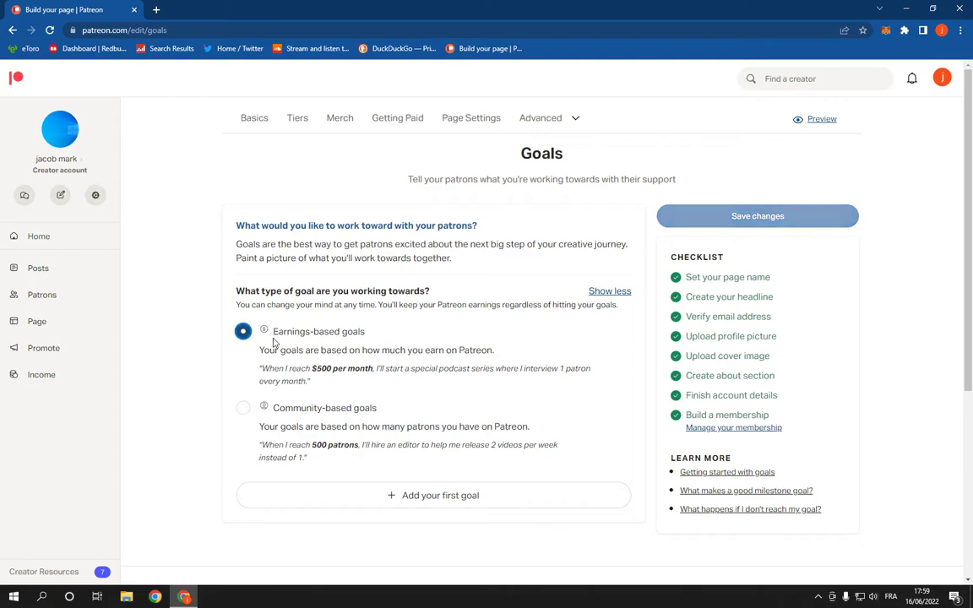
Step: Add a first $100.00 earnings goal described as 'buy new microphone'
click(434, 495)
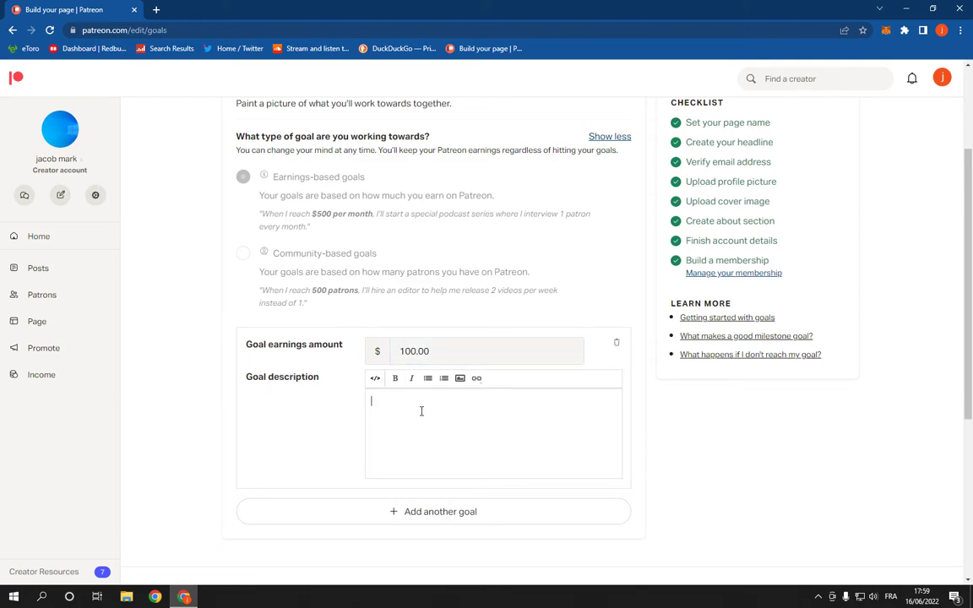
text(buy ne)
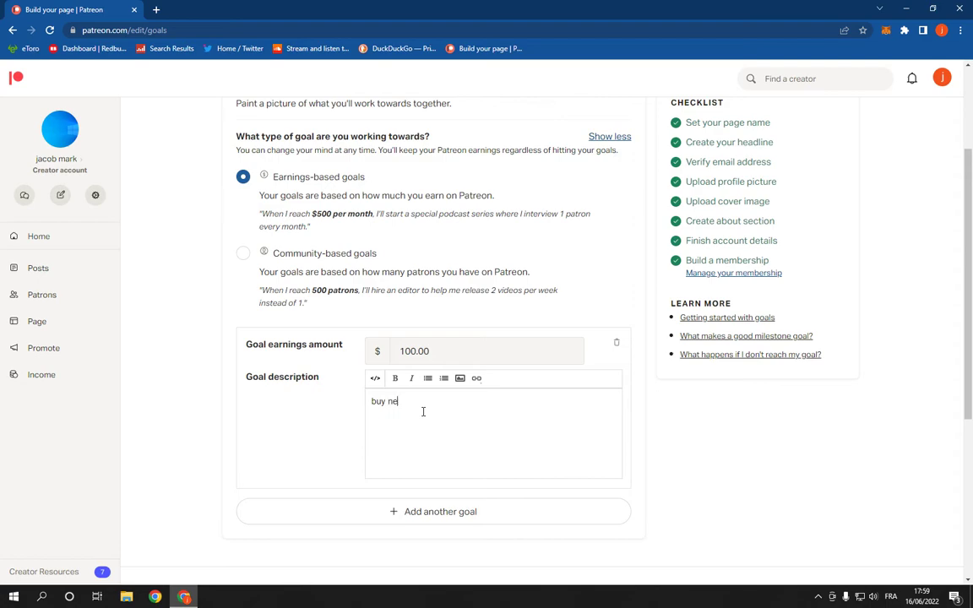
text(w microphone)
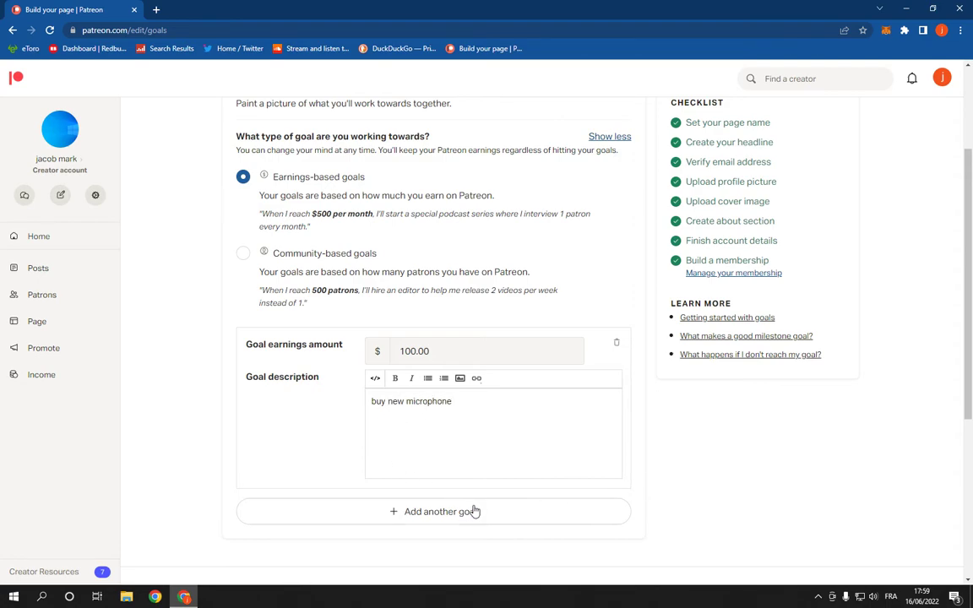
Step: Save changes and scroll to confirm the $100 'buy new microphone' goal is listed
scroll(up, 3)
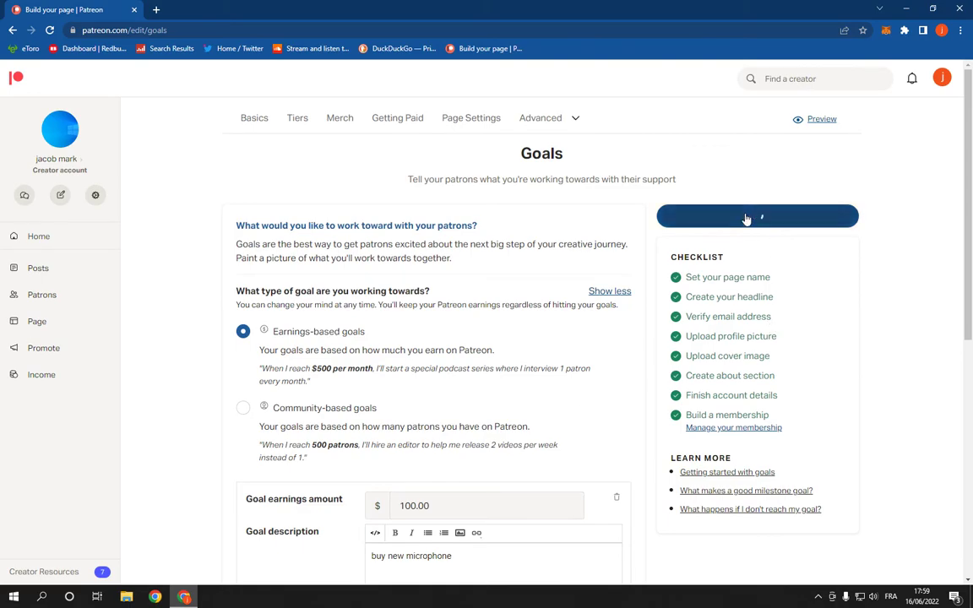
scroll(down, 3)
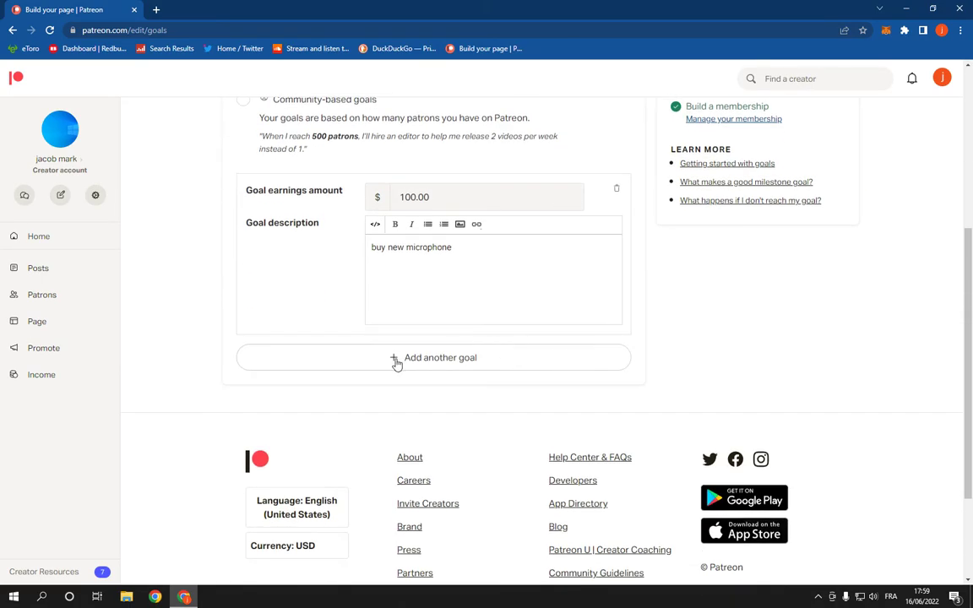
mouse_move(435, 431)
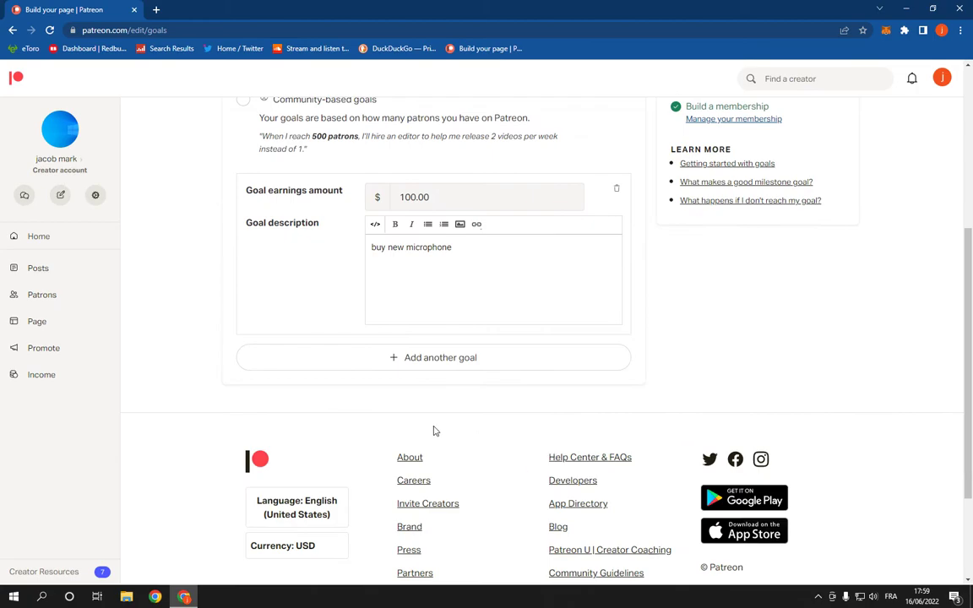
scroll(up, 3)
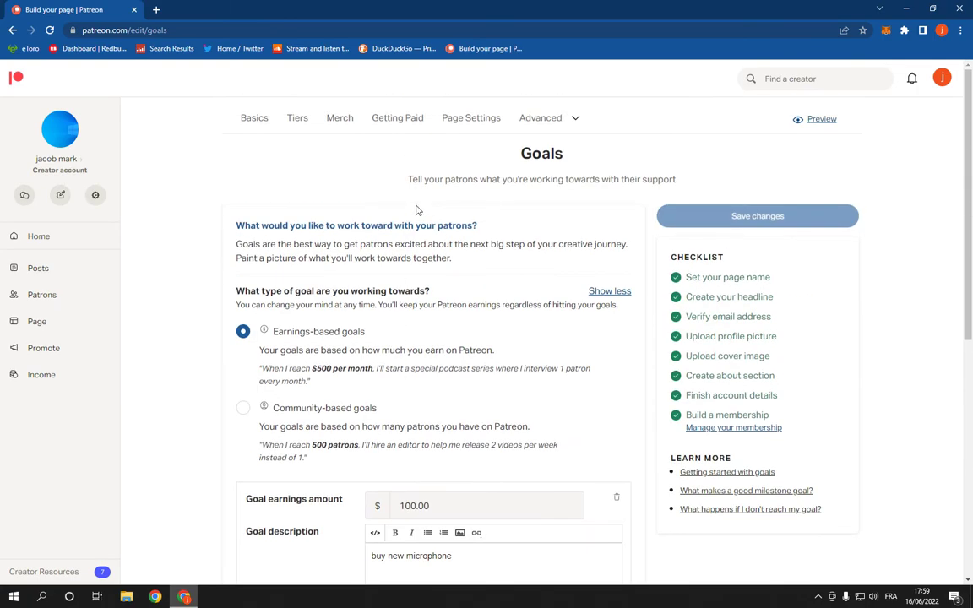
mouse_move(524, 241)
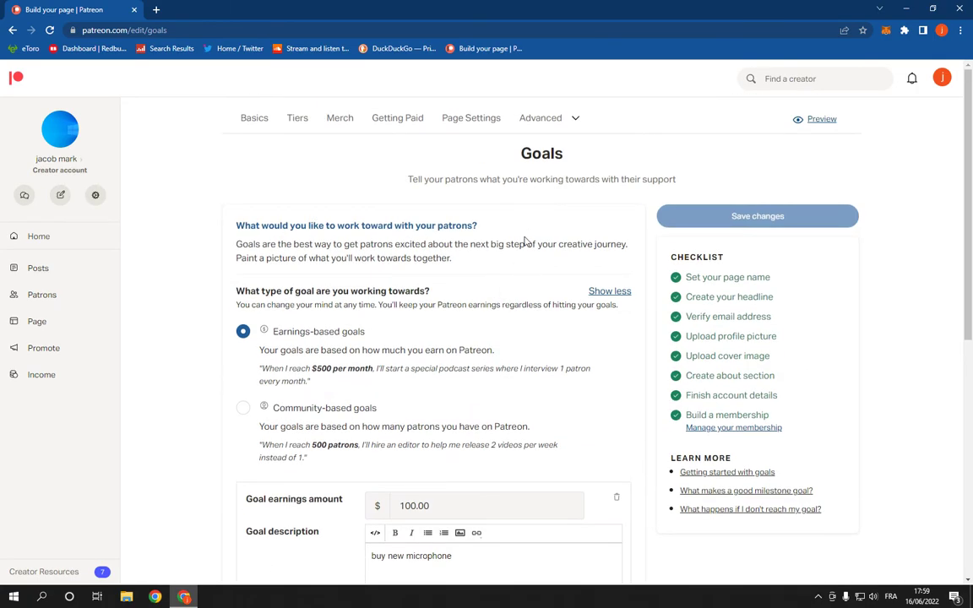